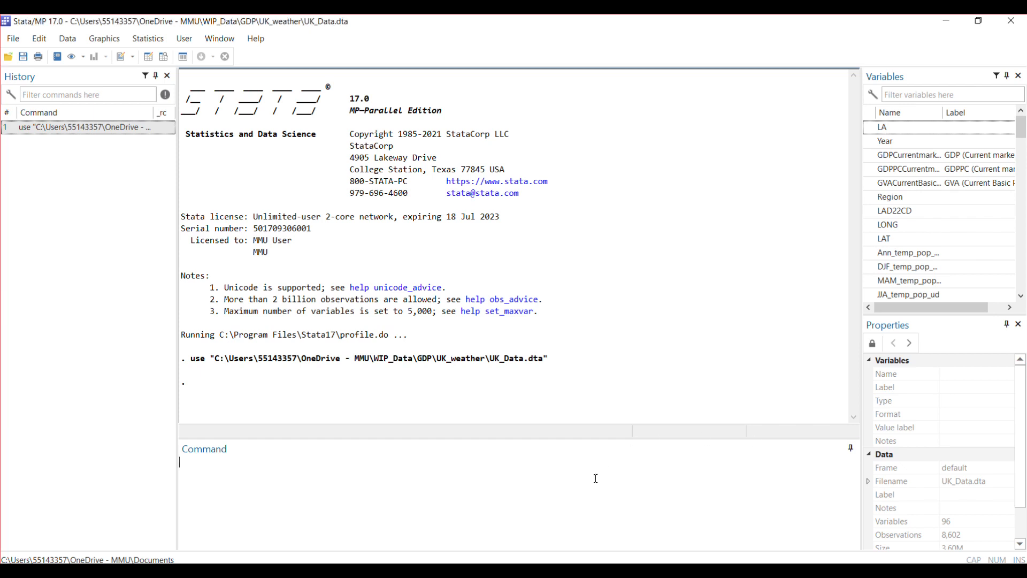
- Install the ftools and reghdfe packages via ssc install
{"action": "type", "text": "ssc"}
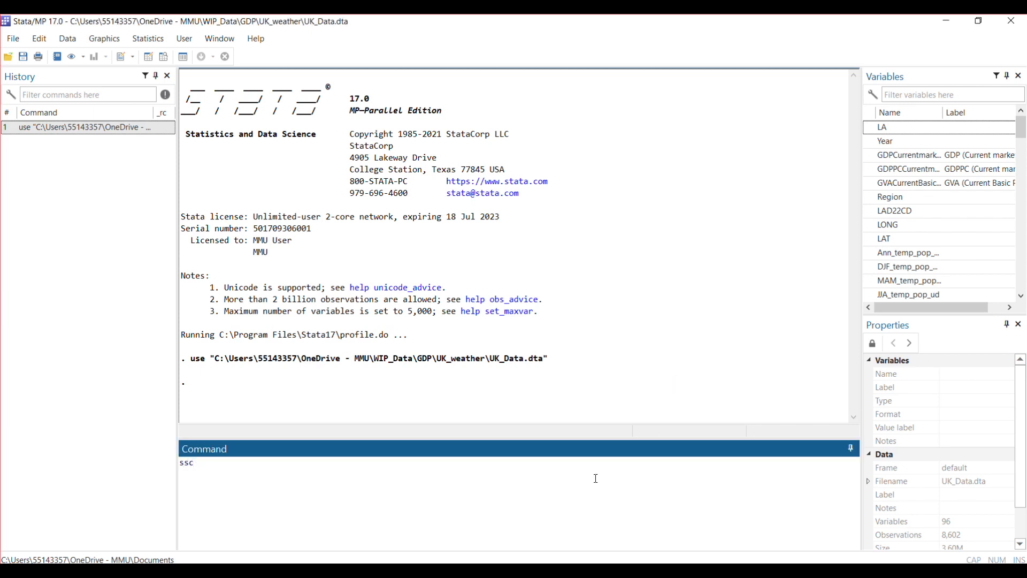
{"action": "type", "text": "install"}
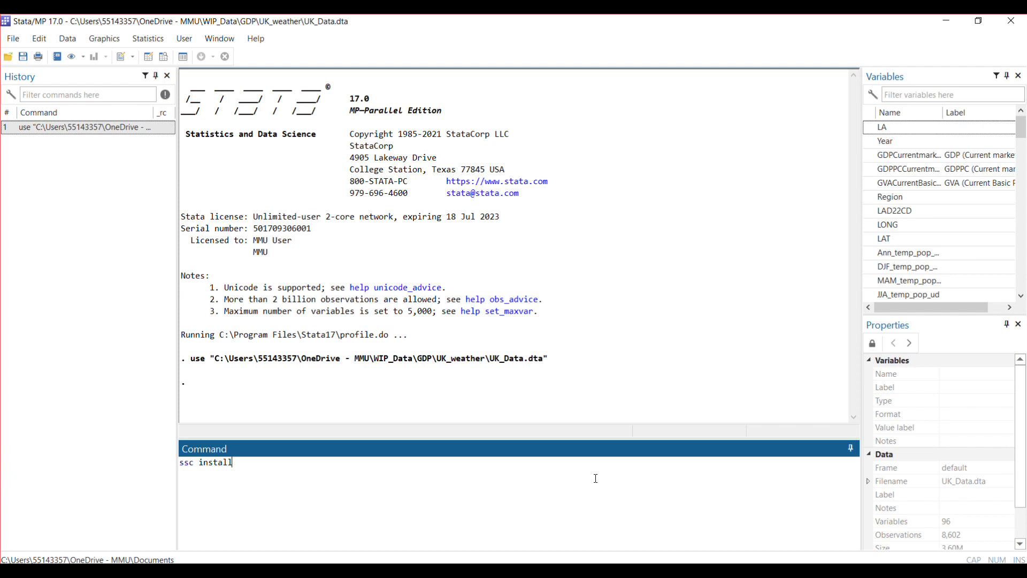
{"action": "type", "text": "ftool"}
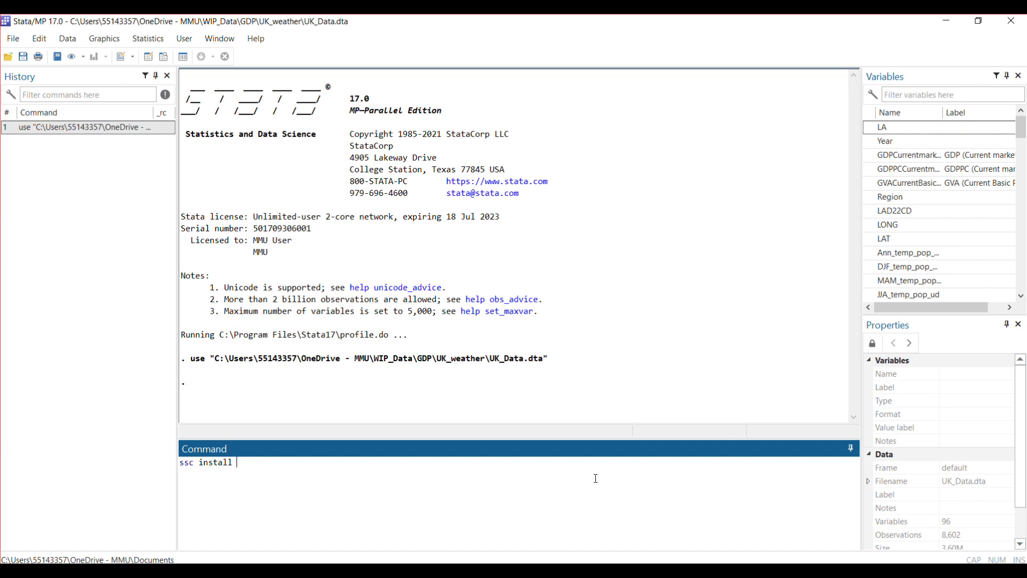
{"action": "type", "text": "ivreg"}
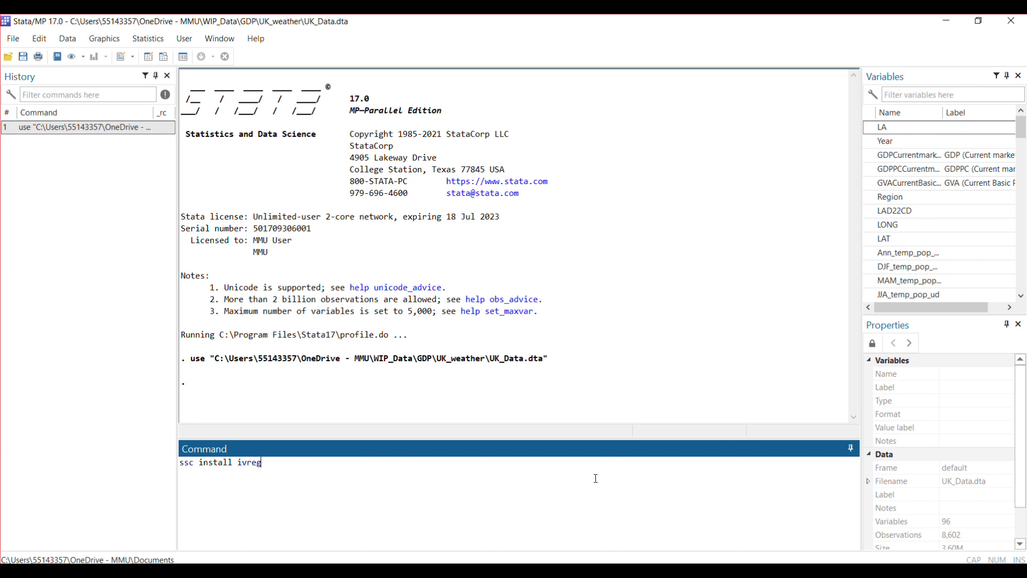
{"action": "type", "text": "hdf"}
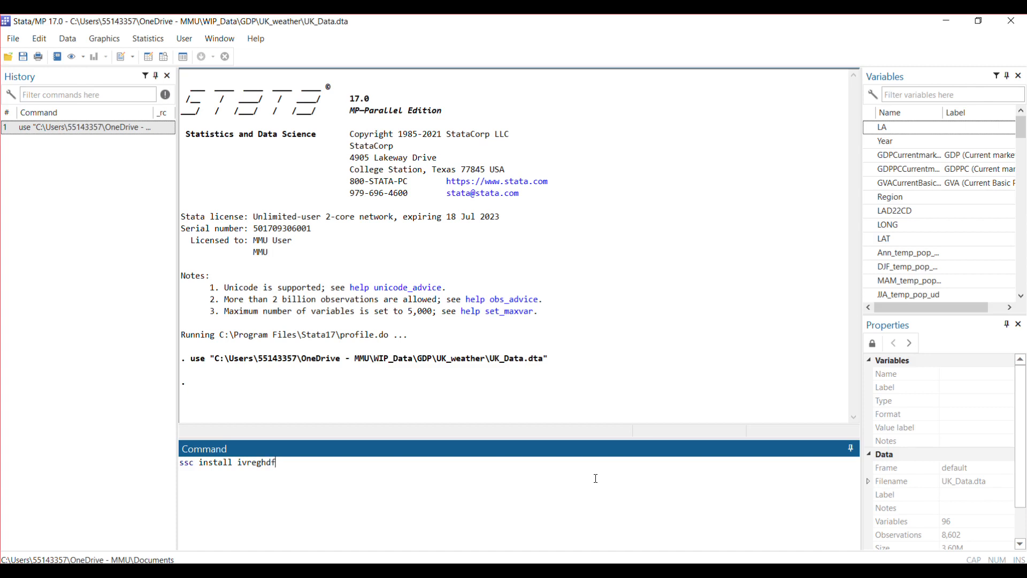
{"action": "type", "text": "e"}
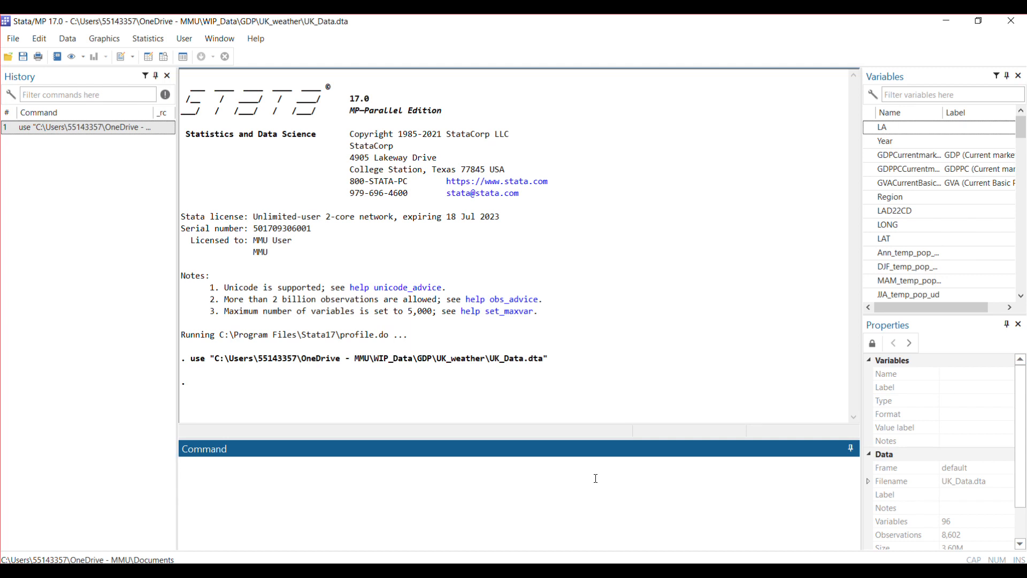
- Write 'reghdfe g_gdp Ann_temp_pop_cru Ann_pre_pop_cru' in the Command window, fixing typos
{"action": "type", "text": "re"}
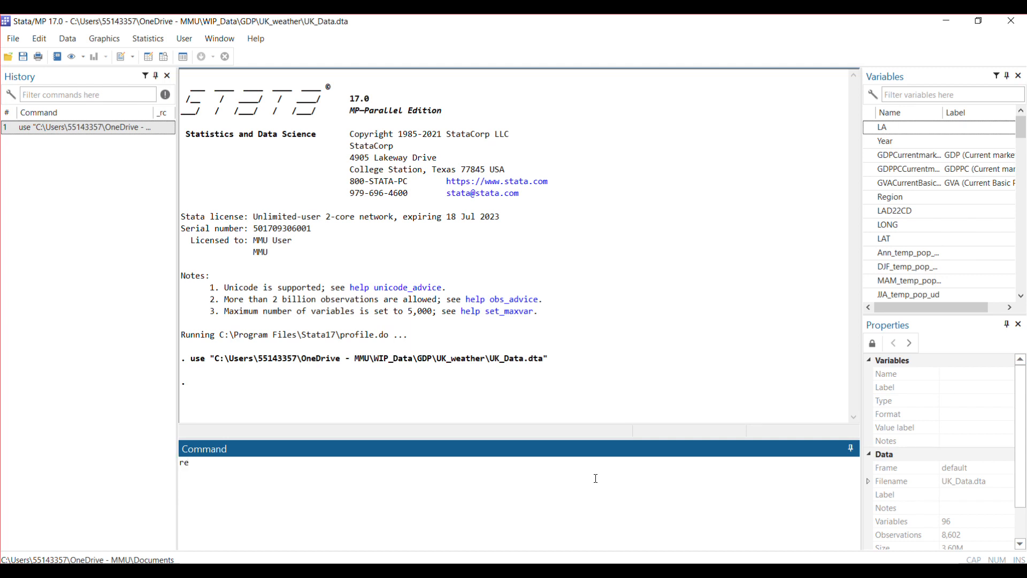
{"action": "type", "text": "g"}
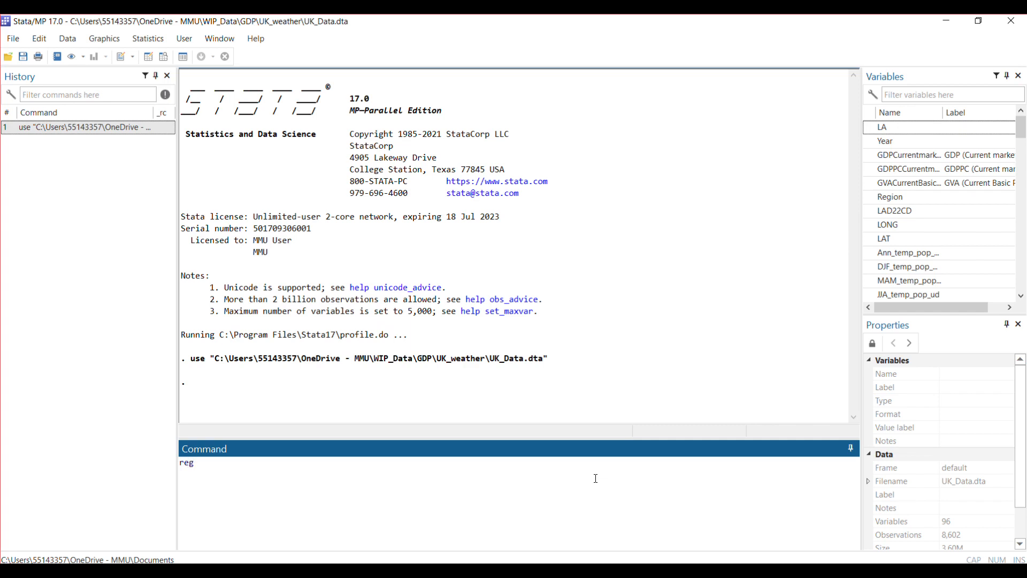
{"action": "type", "text": "hdfe"}
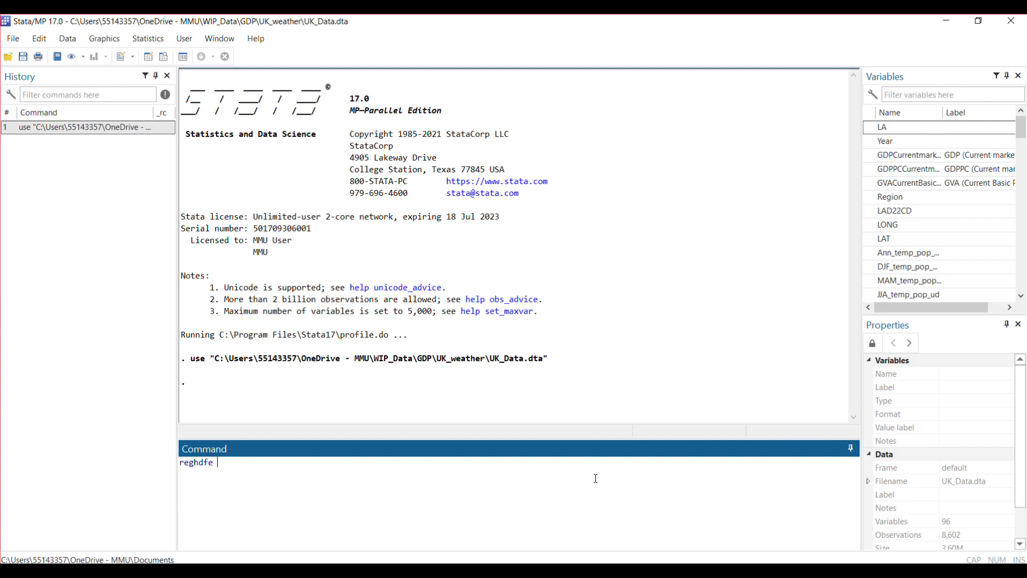
{"action": "type", "text": "g"}
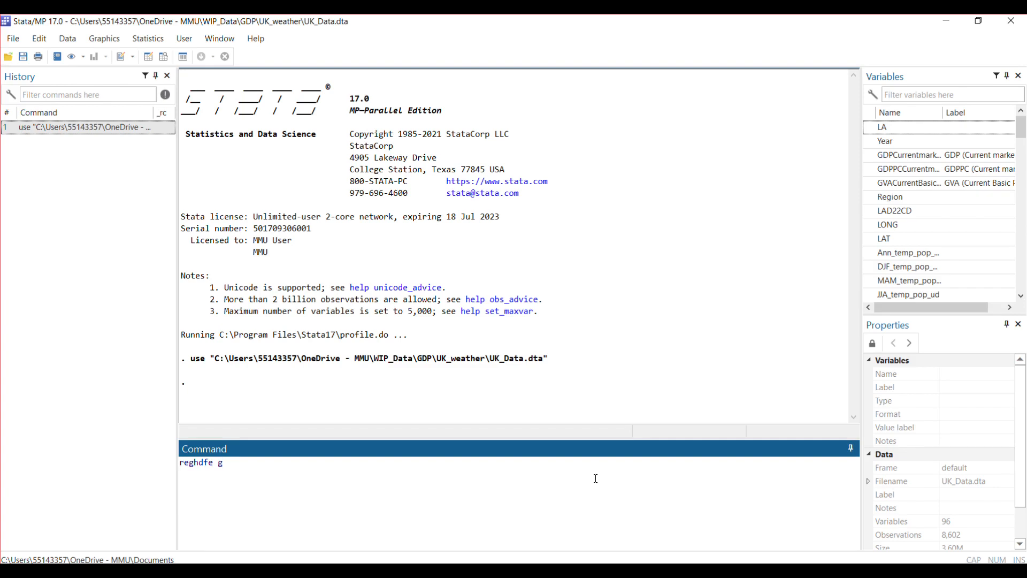
{"action": "type", "text": "_gdp"}
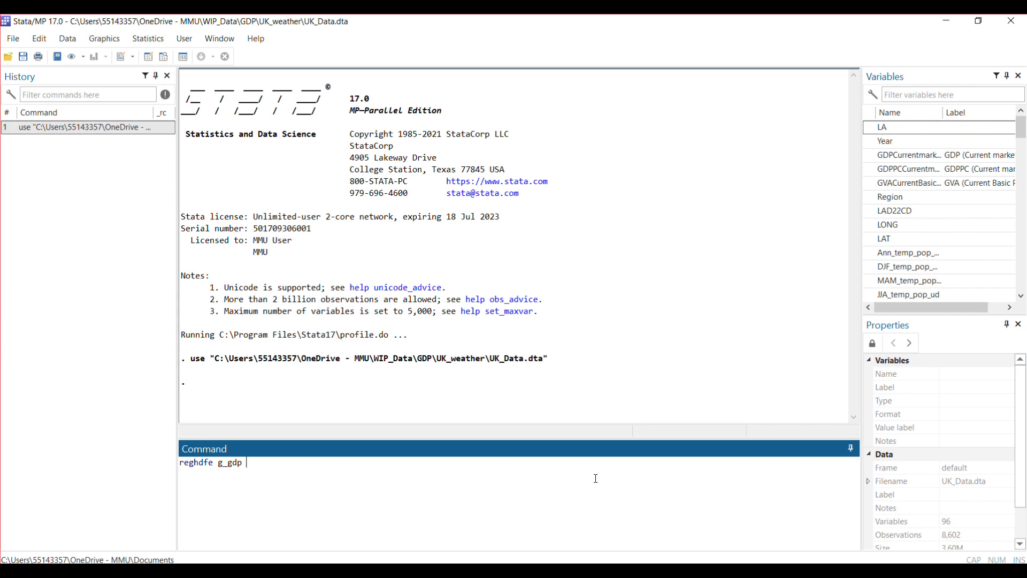
{"action": "type", "text": "Ann"}
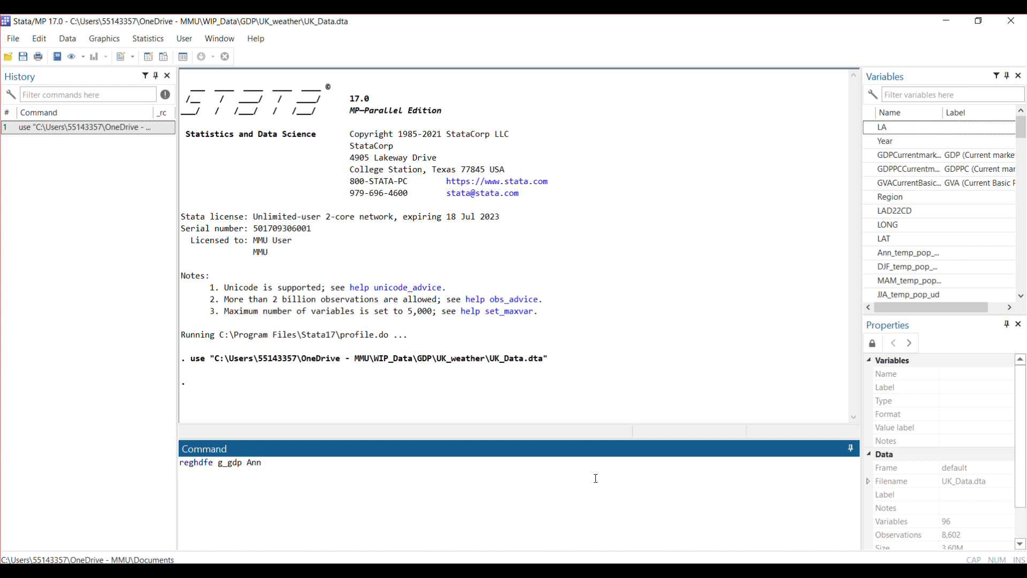
{"action": "type", "text": "_temp_cru"}
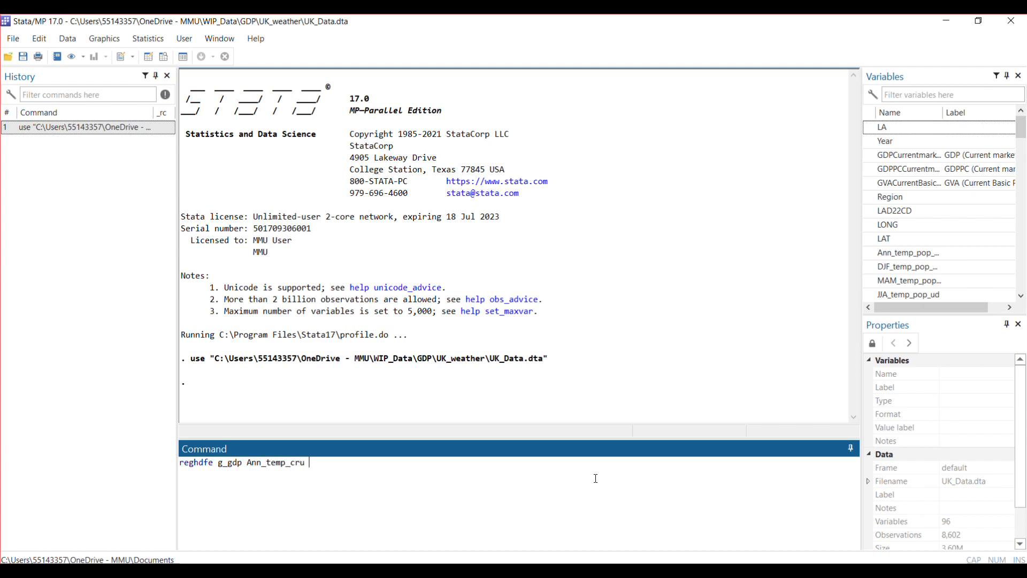
{"action": "key", "text": "BackSpace"}
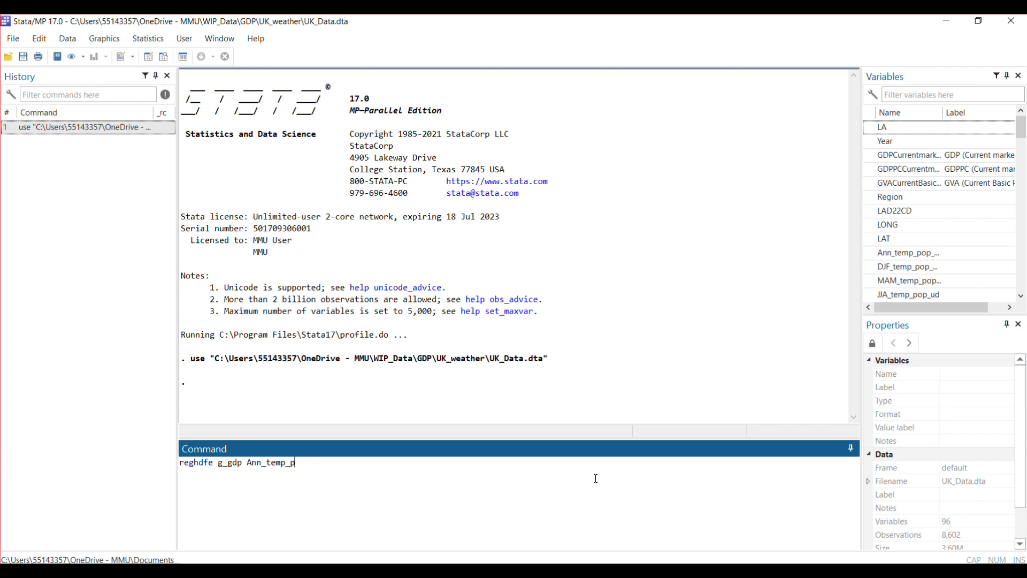
{"action": "type", "text": "op_cru"}
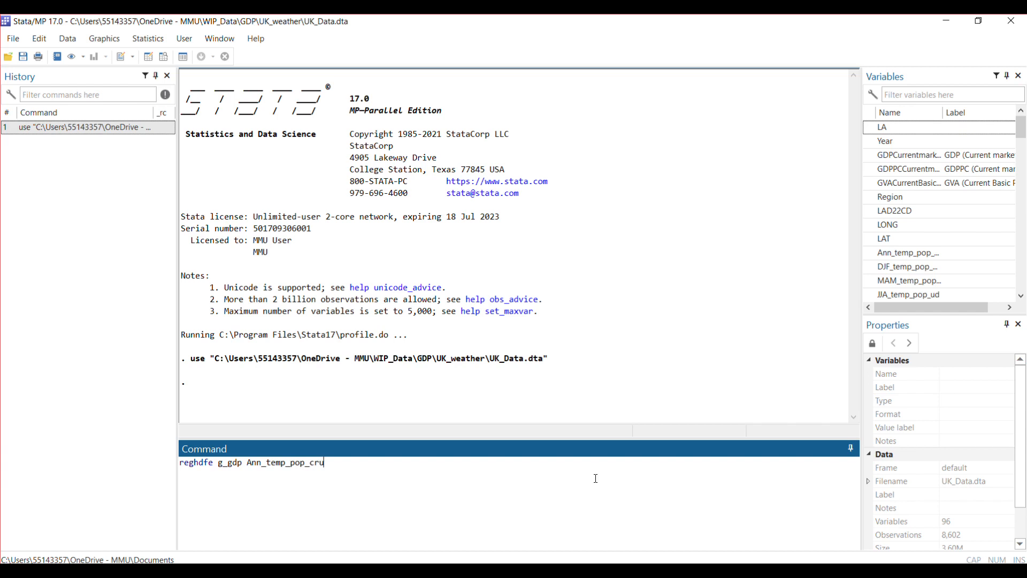
{"action": "type", "text": "Ann_pre_popo"}
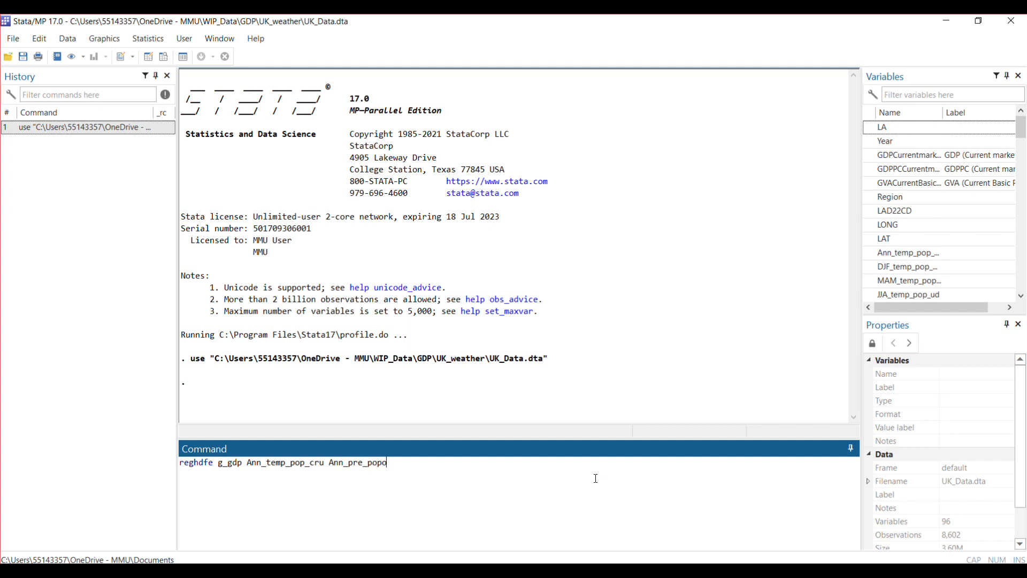
{"action": "key", "text": "Backspace"}
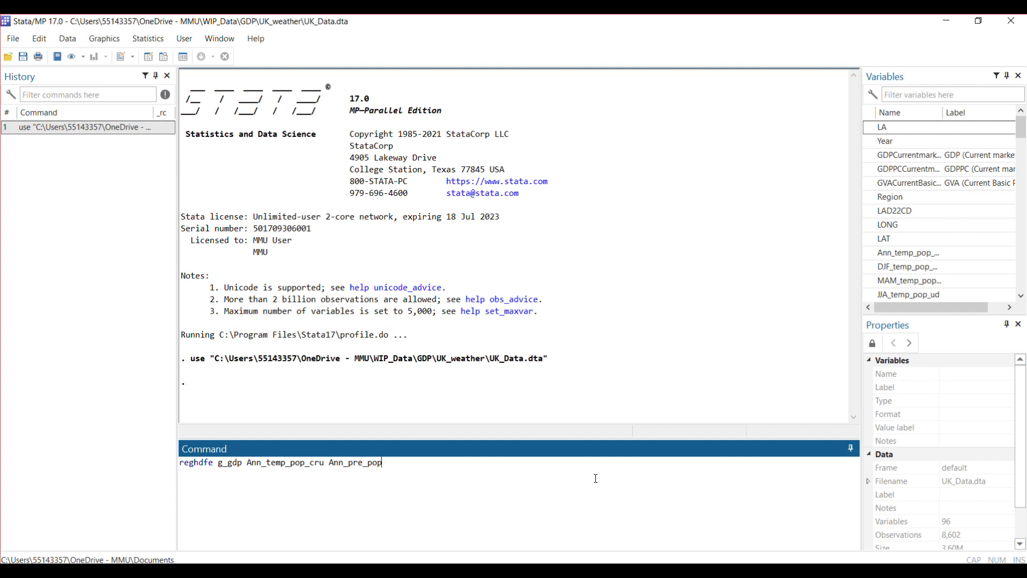
{"action": "type", "text": "cr"}
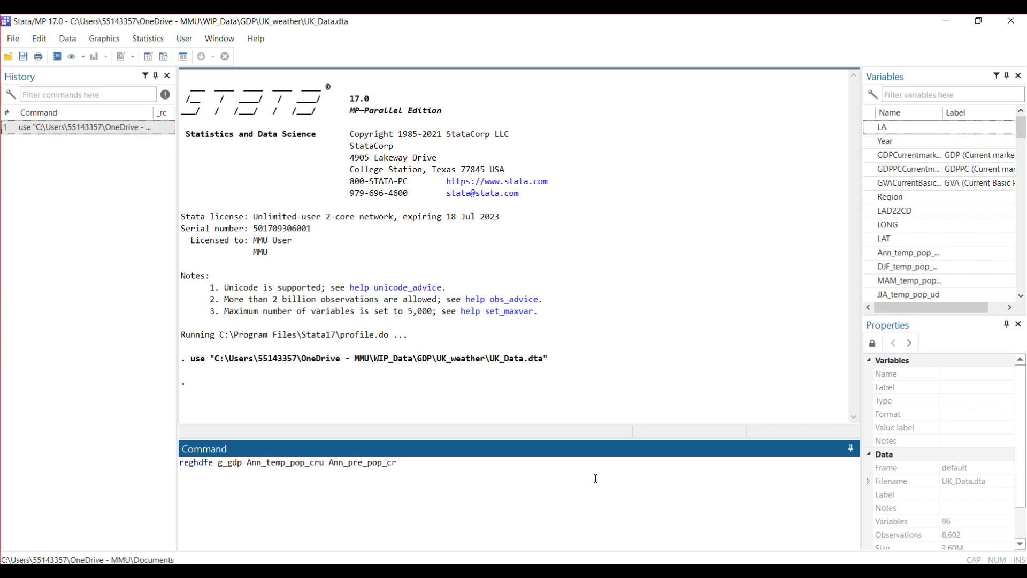
{"action": "type", "text": "u"}
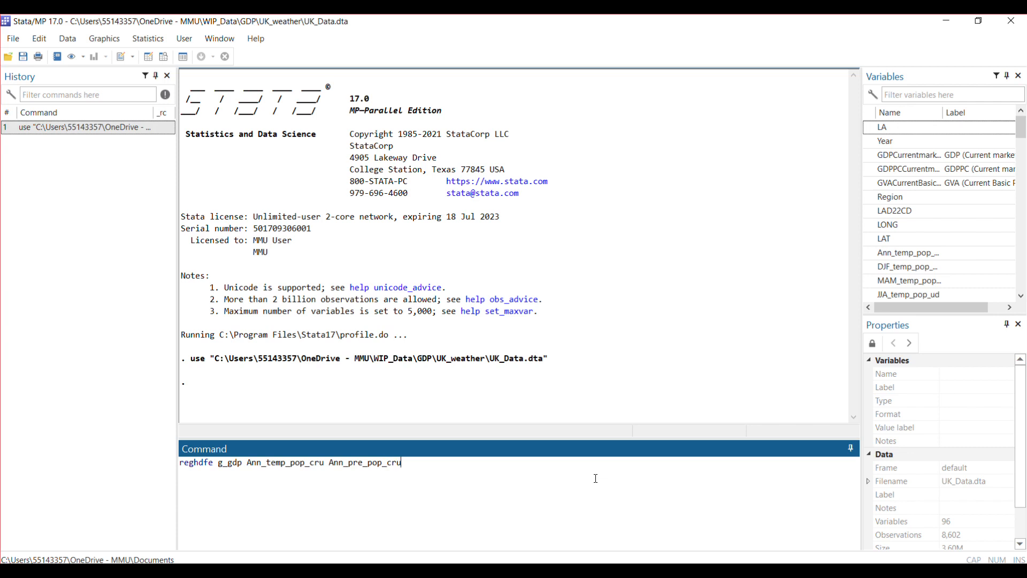
- Add the option 'absorb (cID rID Year)' to the regression command
{"action": "type", "text": ","}
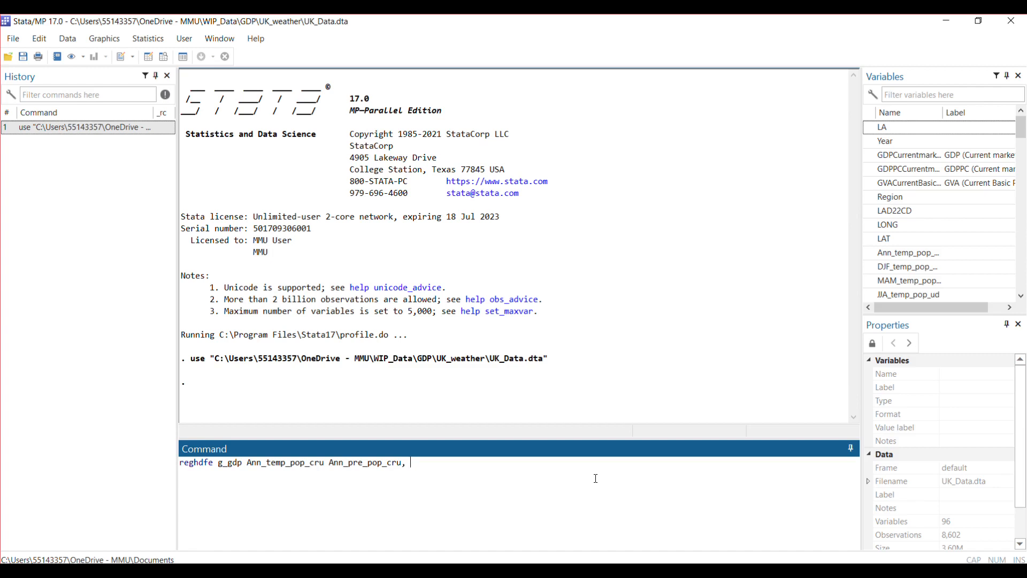
{"action": "type", "text": "ab"}
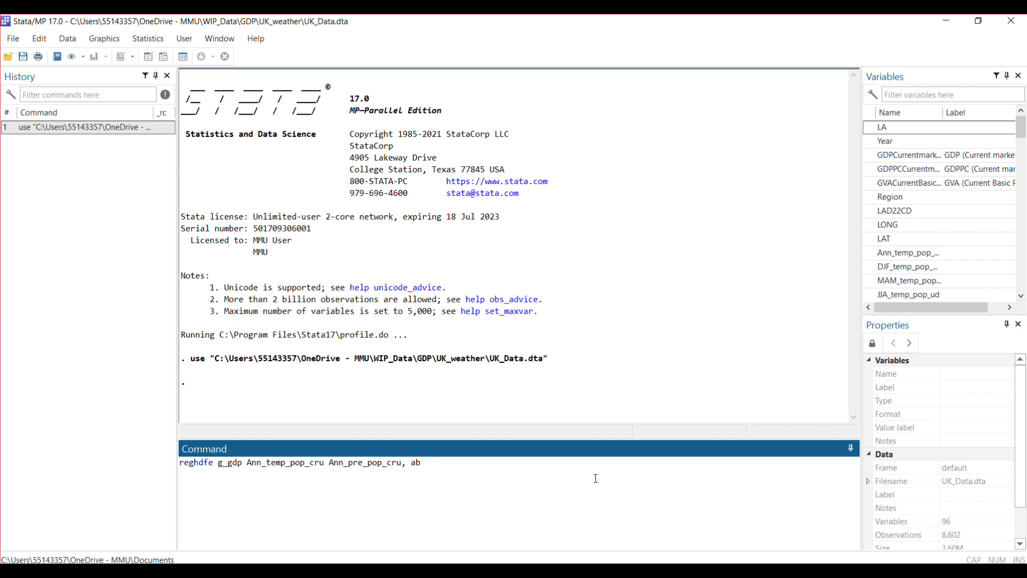
{"action": "type", "text": "s"}
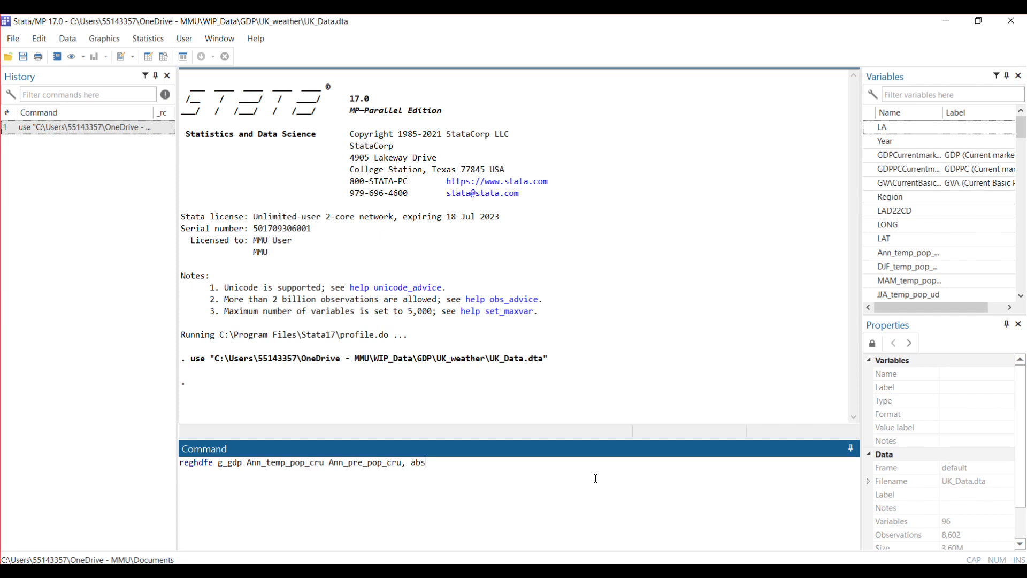
{"action": "type", "text": "orb"}
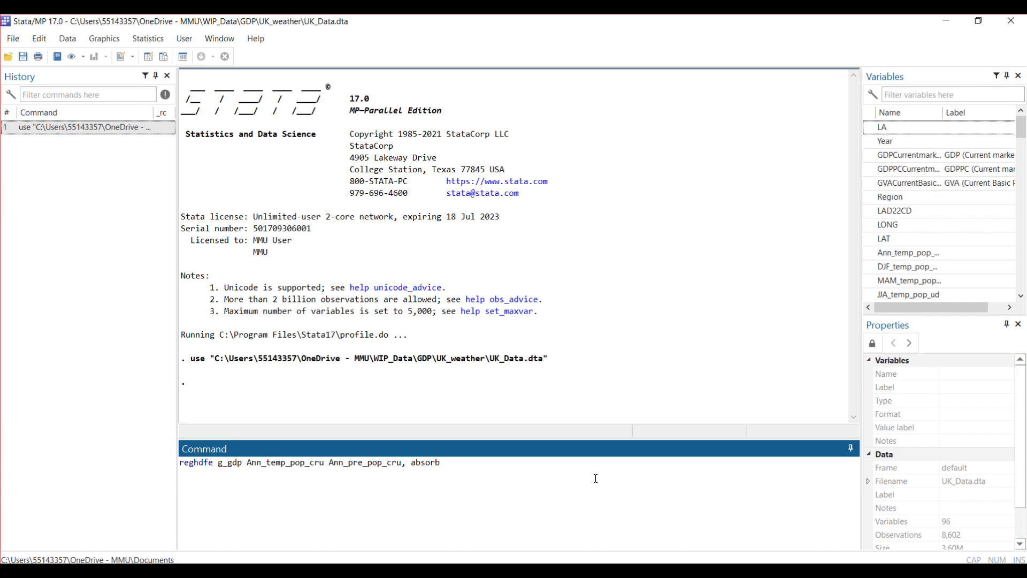
{"action": "type", "text": "("}
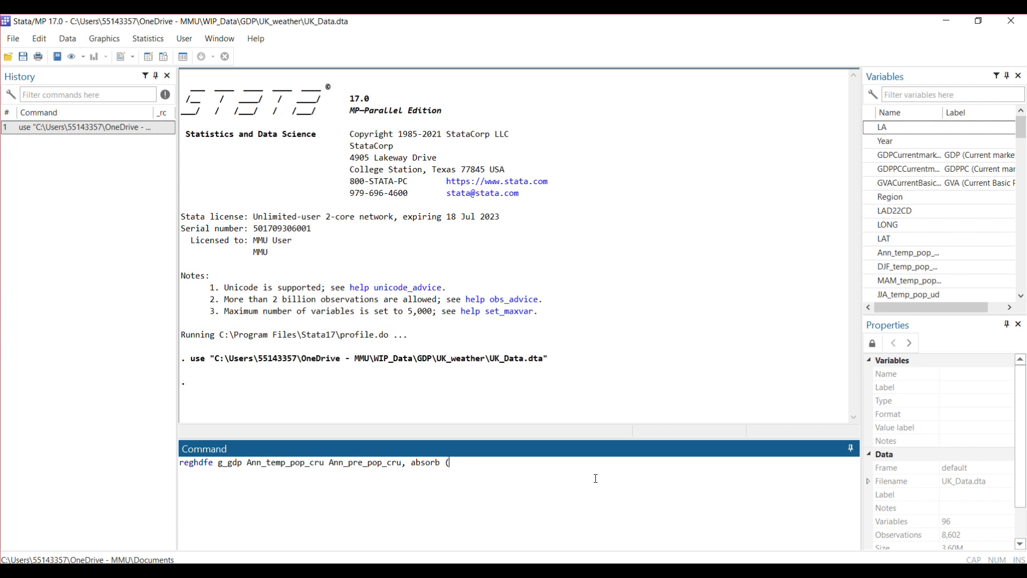
{"action": "type", "text": "c"}
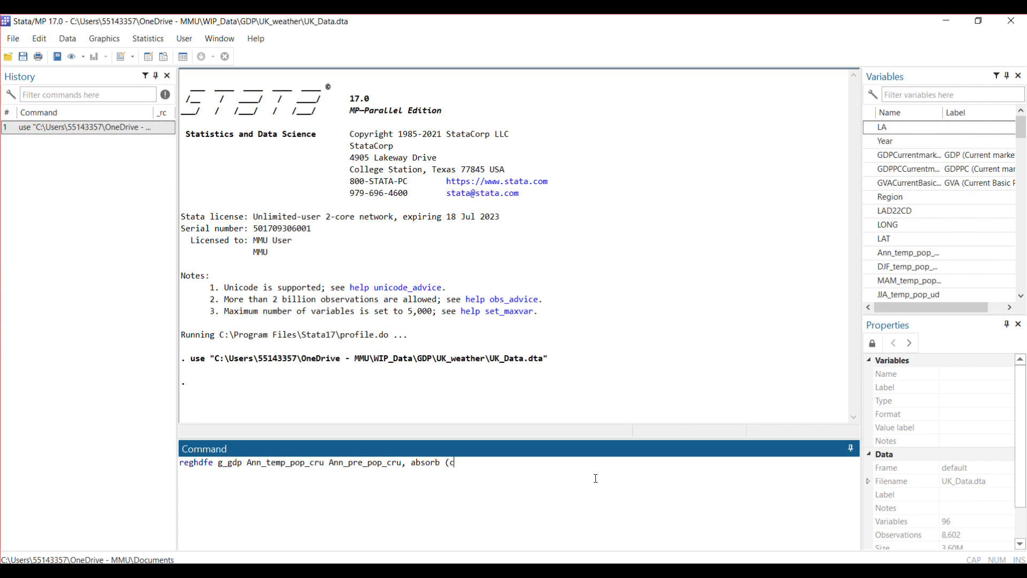
{"action": "type", "text": "I"}
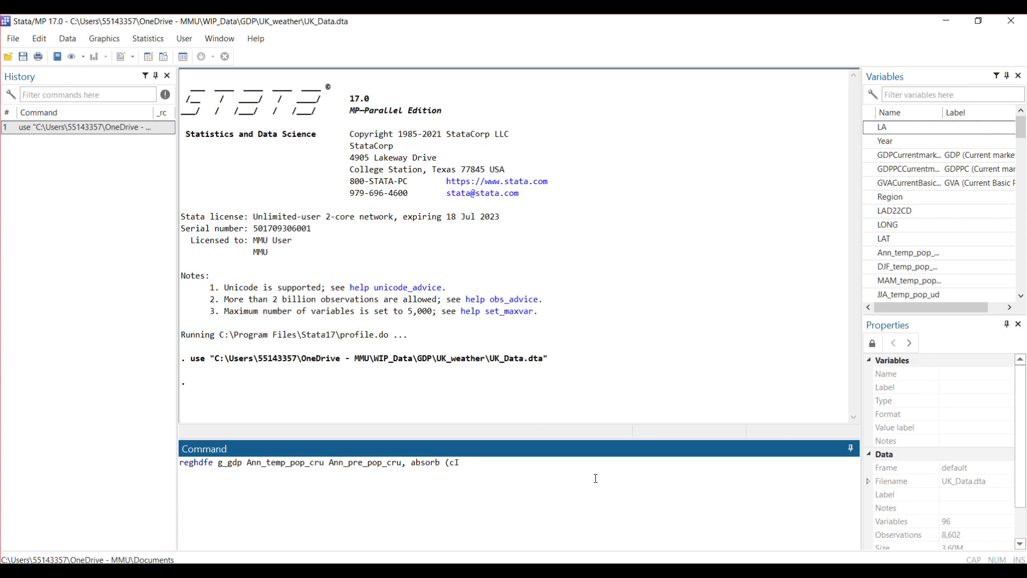
{"action": "type", "text": "D"}
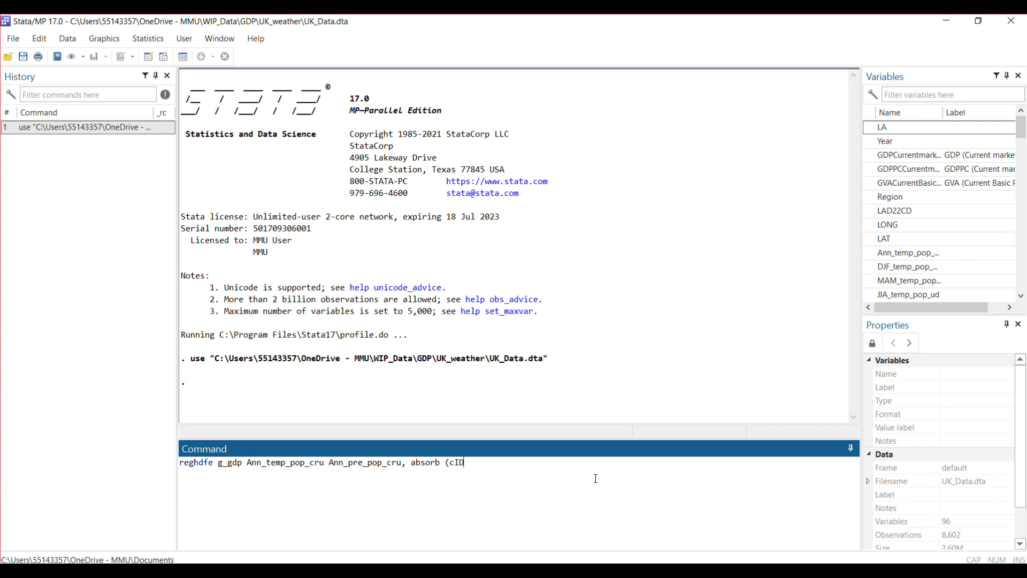
{"action": "type", "text": "rID"}
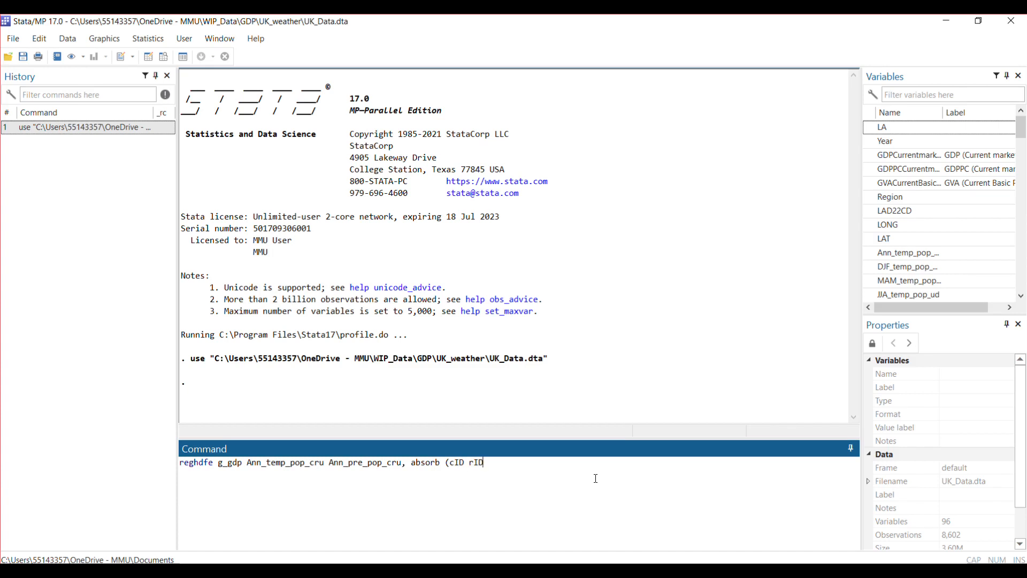
{"action": "type", "text": "Year"}
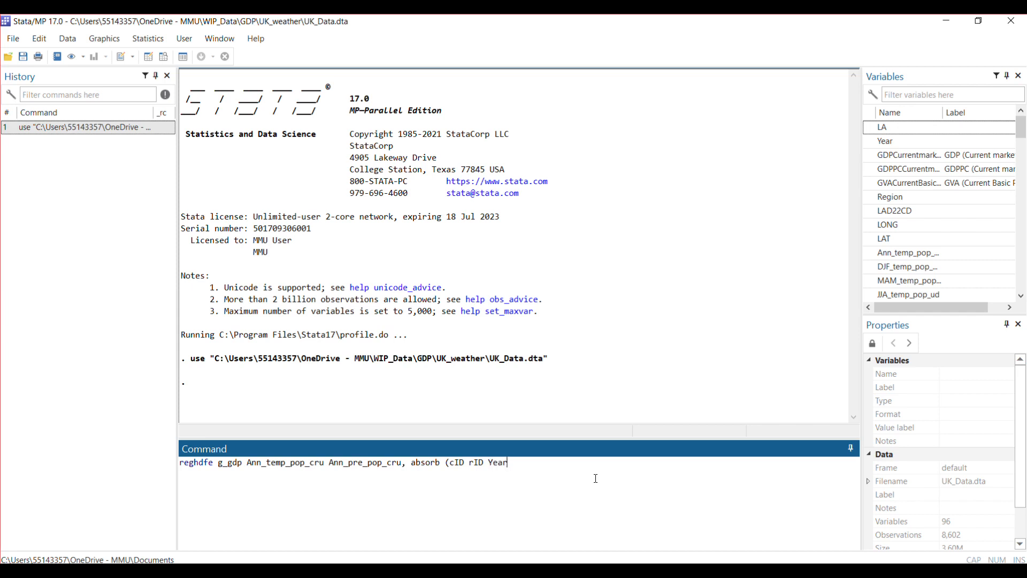
{"action": "type", "text": ")"}
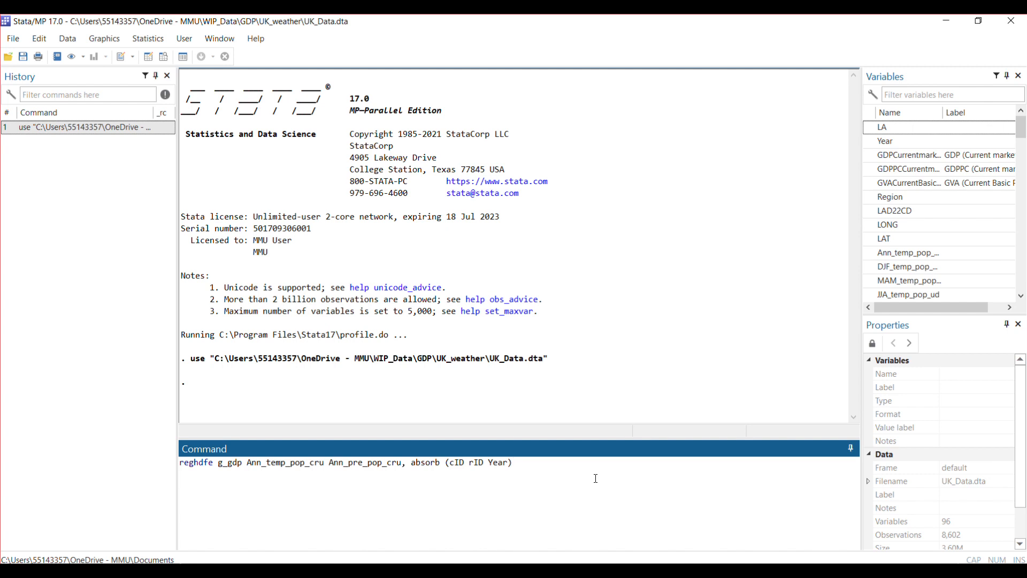
- Add 'cluster (cID)' and run the regression, giving 8,206 observations and R-squared 0.4444
{"action": "type", "text": "cluster"}
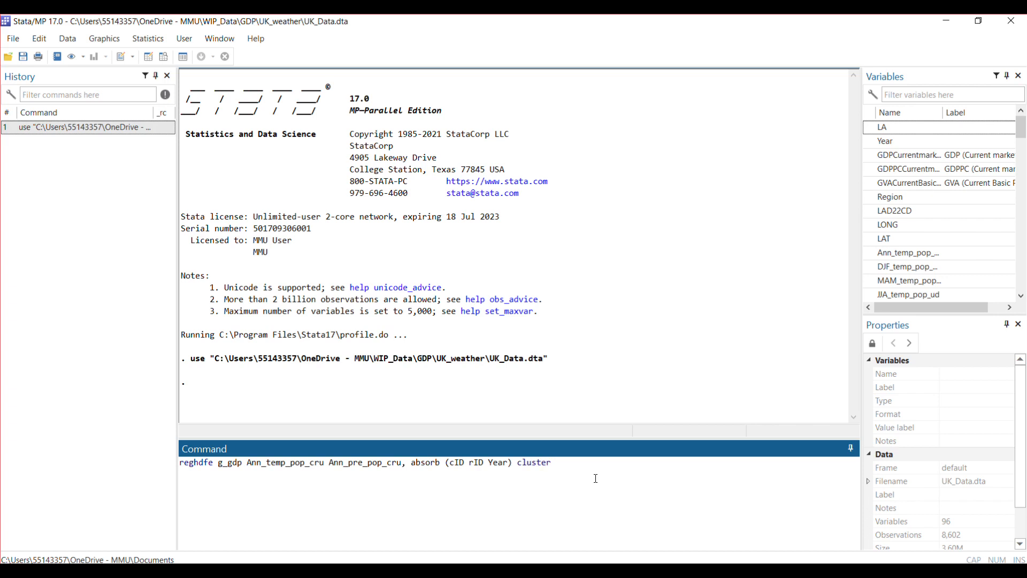
{"action": "type", "text": "(cI"}
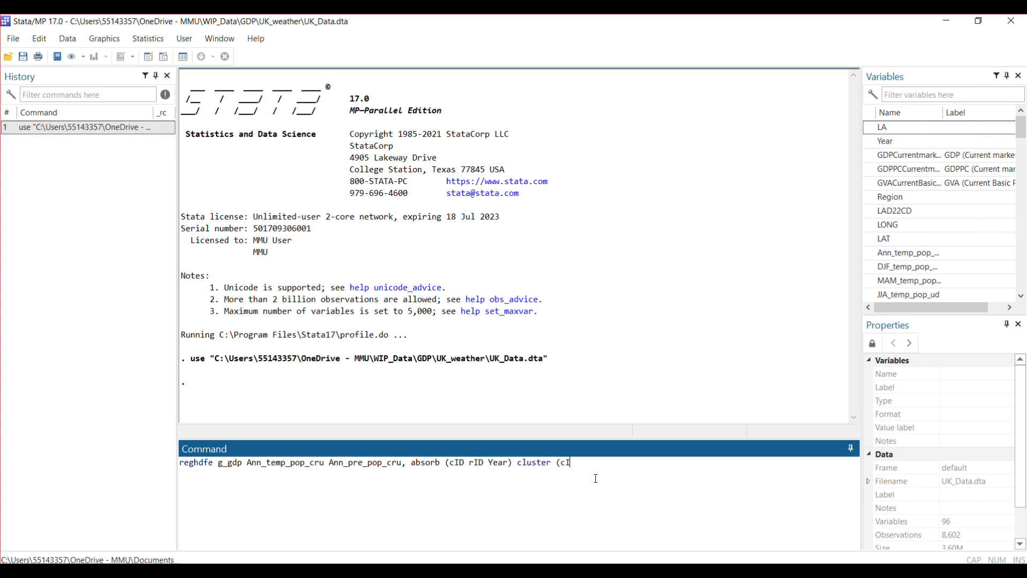
{"action": "type", "text": "D)"}
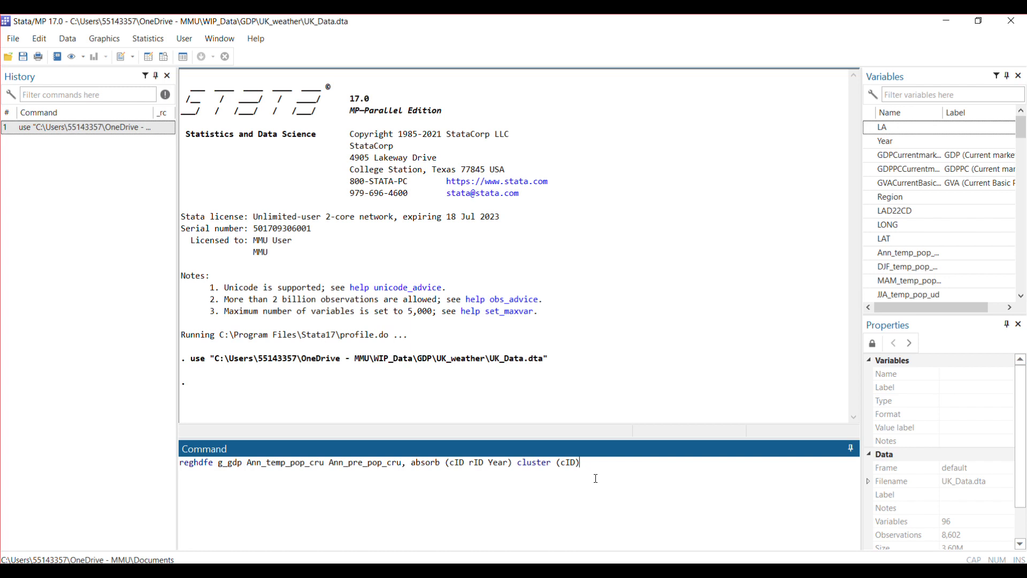
{"action": "key", "text": "enter"}
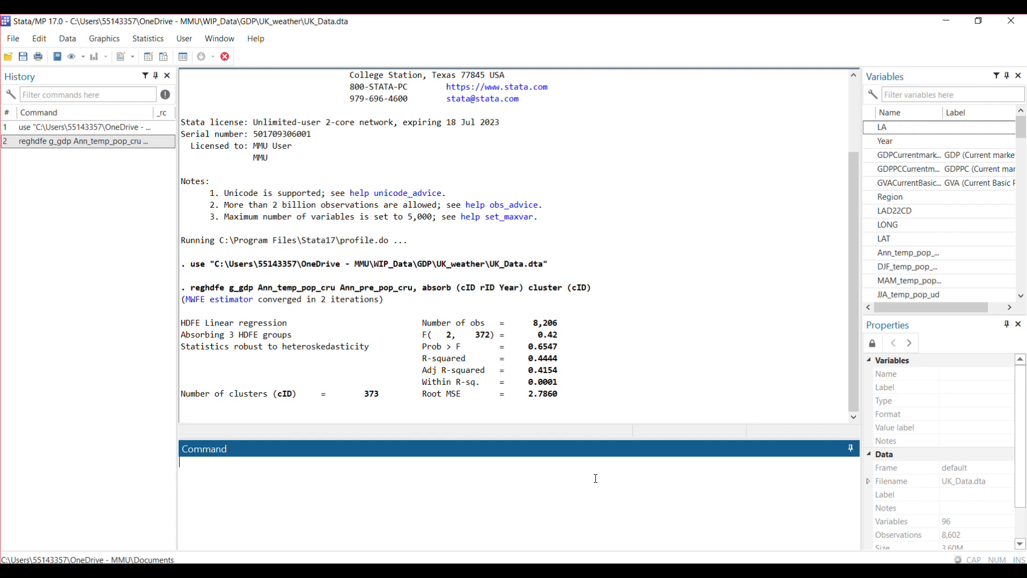
- Scroll the Results window to review the coefficients for temperature and precipitation
{"action": "scroll", "scroll_direction": "down", "scroll_amount": 3}
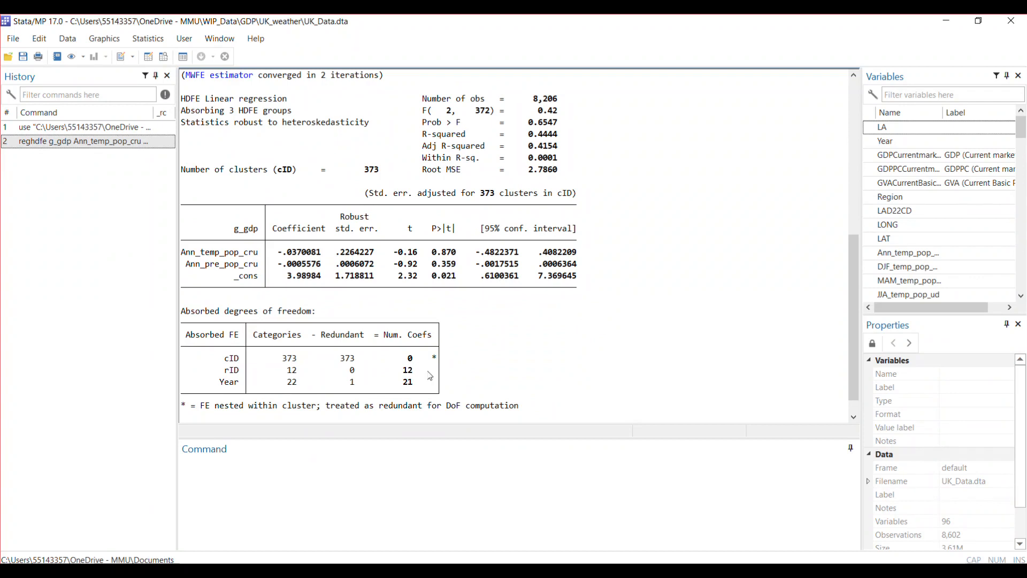
{"action": "mouse_move", "coordinate": [192, 104]}
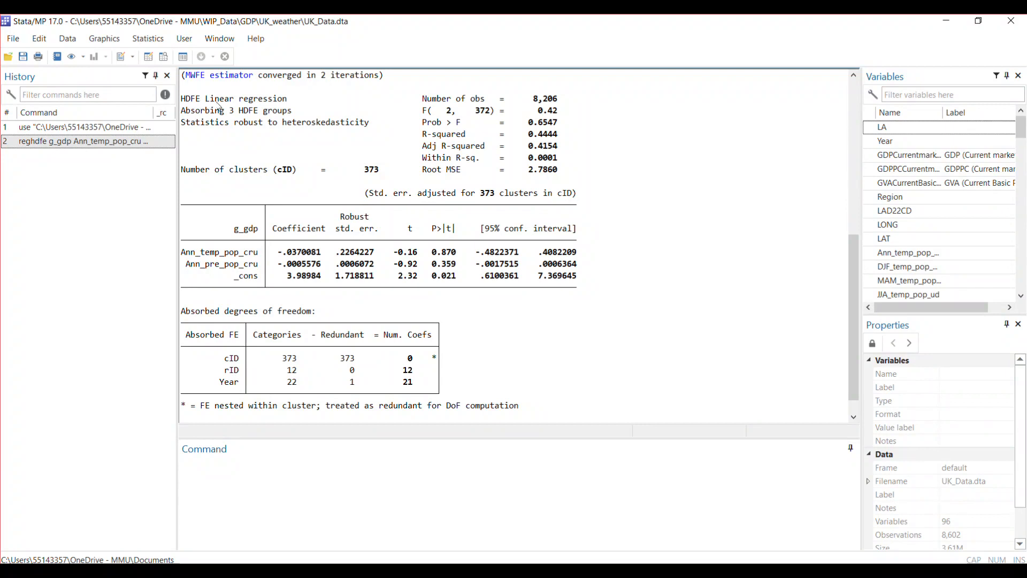
{"action": "mouse_move", "coordinate": [452, 116]}
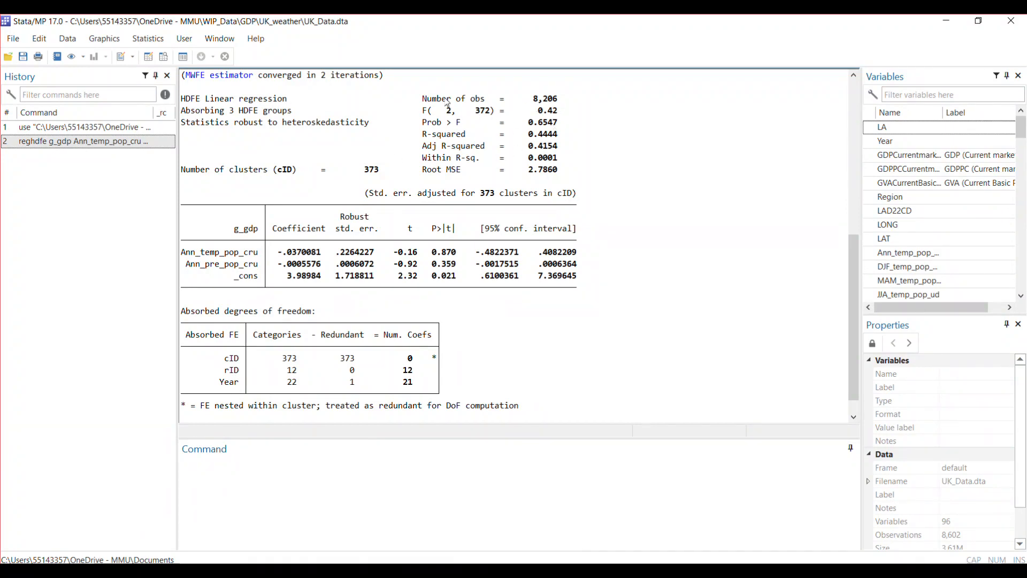
{"action": "mouse_move", "coordinate": [500, 164]}
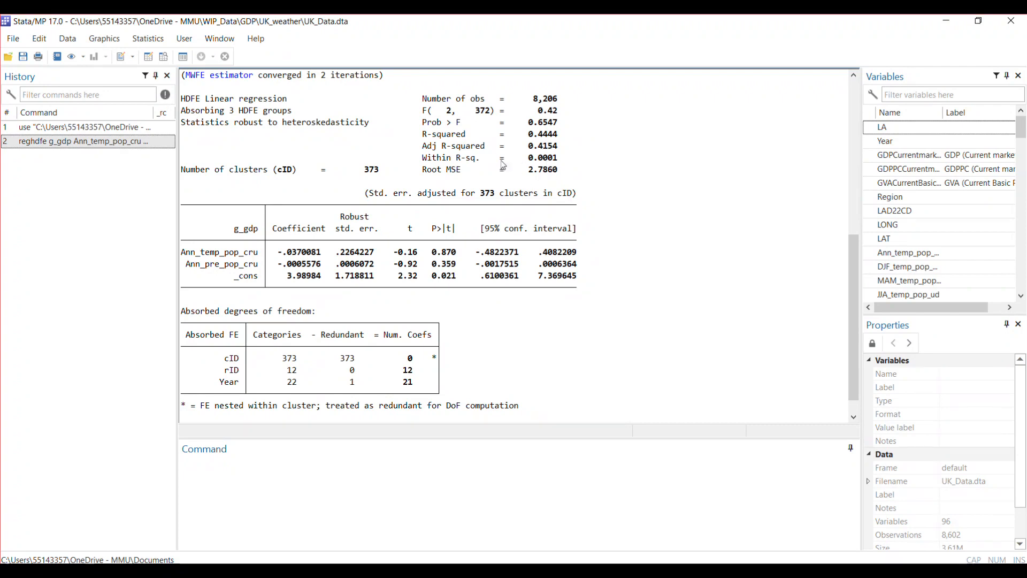
{"action": "mouse_move", "coordinate": [199, 134]}
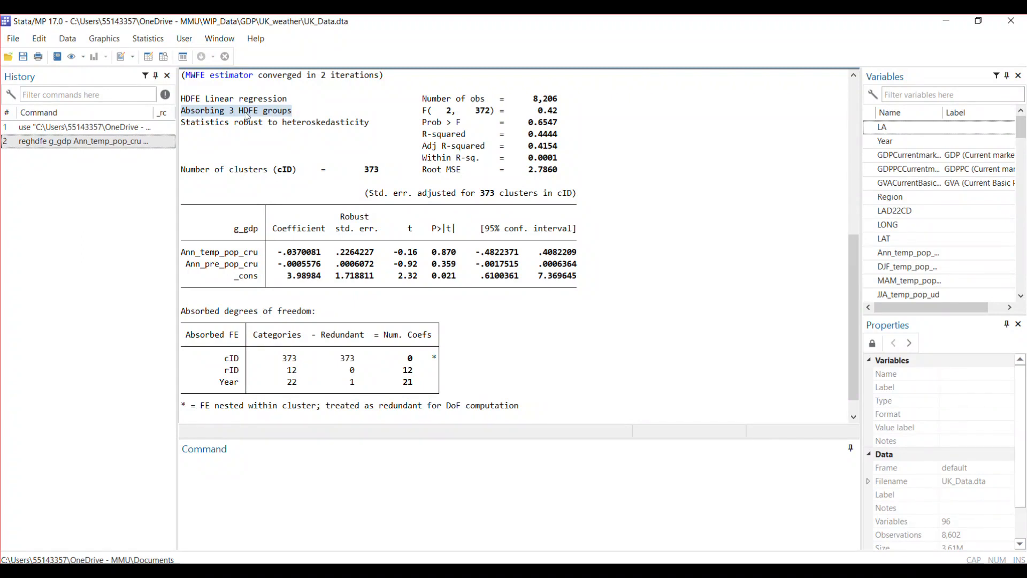
{"action": "mouse_move", "coordinate": [275, 119]}
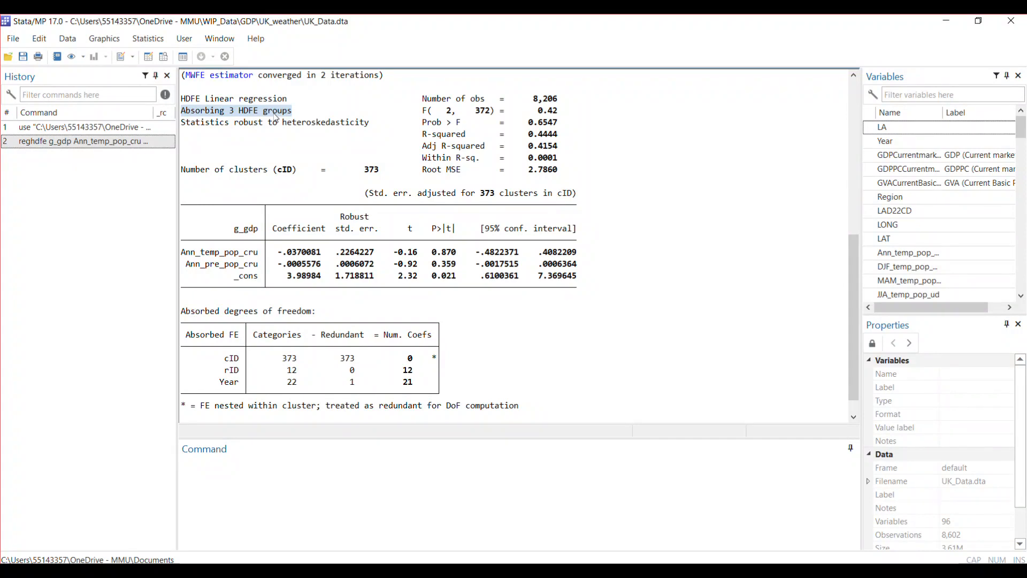
{"action": "mouse_move", "coordinate": [239, 343]}
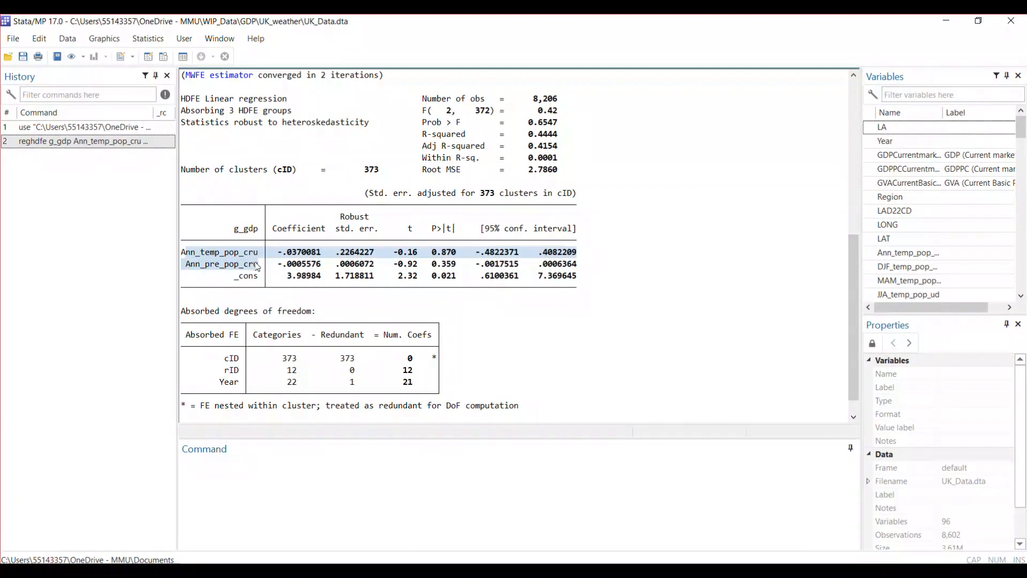
{"action": "mouse_move", "coordinate": [404, 290]}
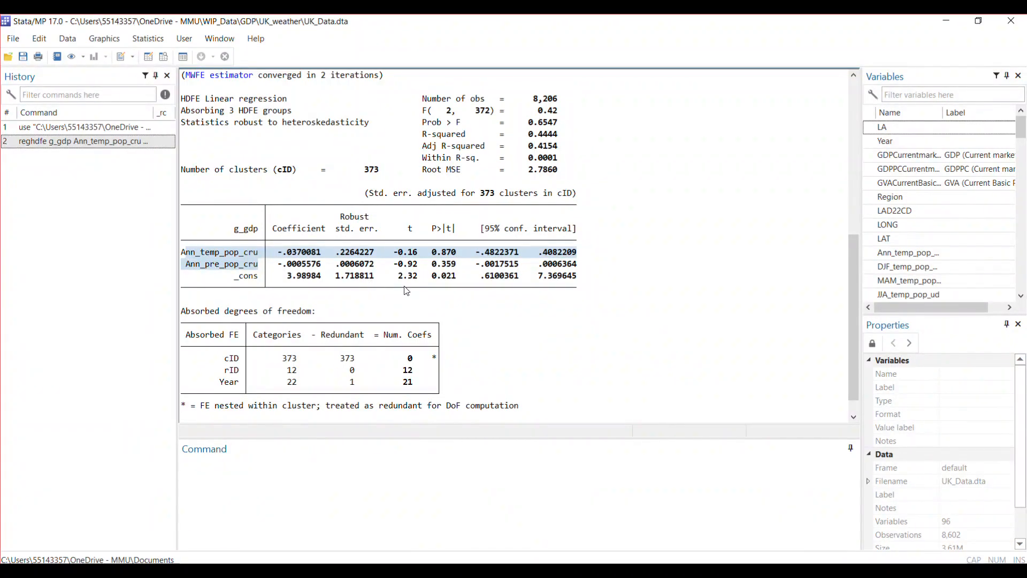
{"action": "mouse_move", "coordinate": [459, 301]}
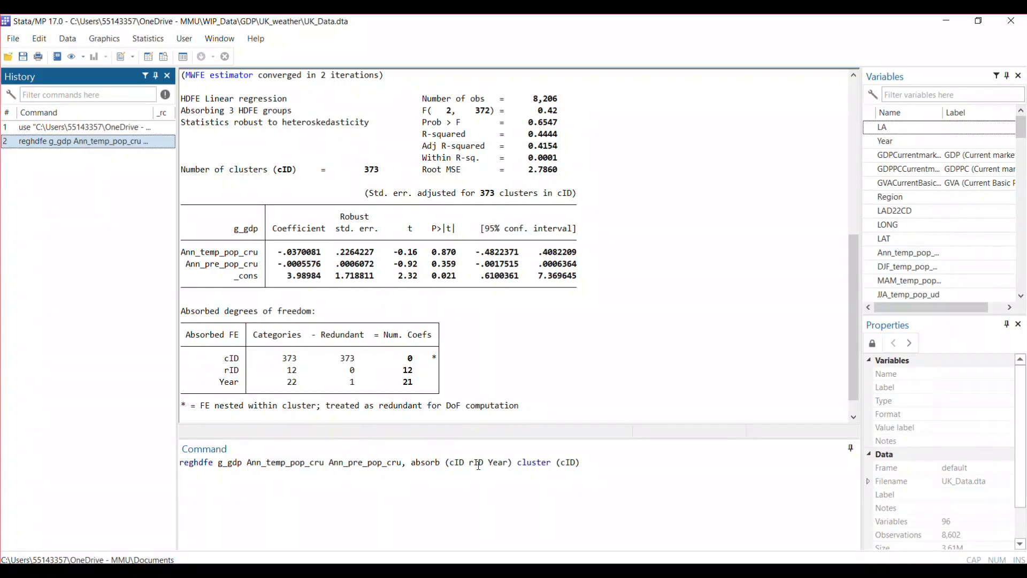
{"action": "mouse_move", "coordinate": [460, 463]}
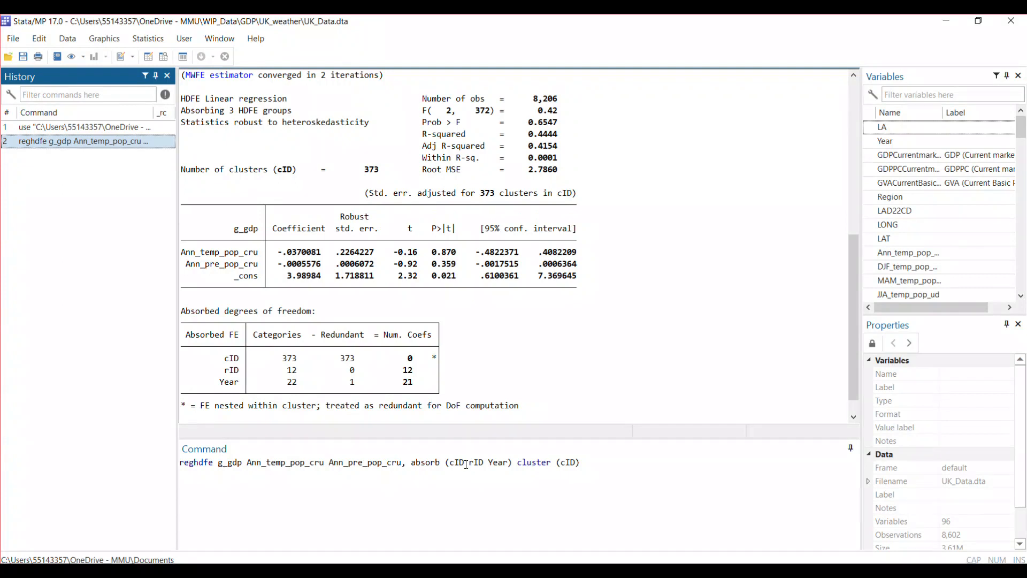
- Edit the recalled command so absorb reads (cID rID#Year) for a region-by-year interaction
{"action": "left_click", "coordinate": [466, 462]}
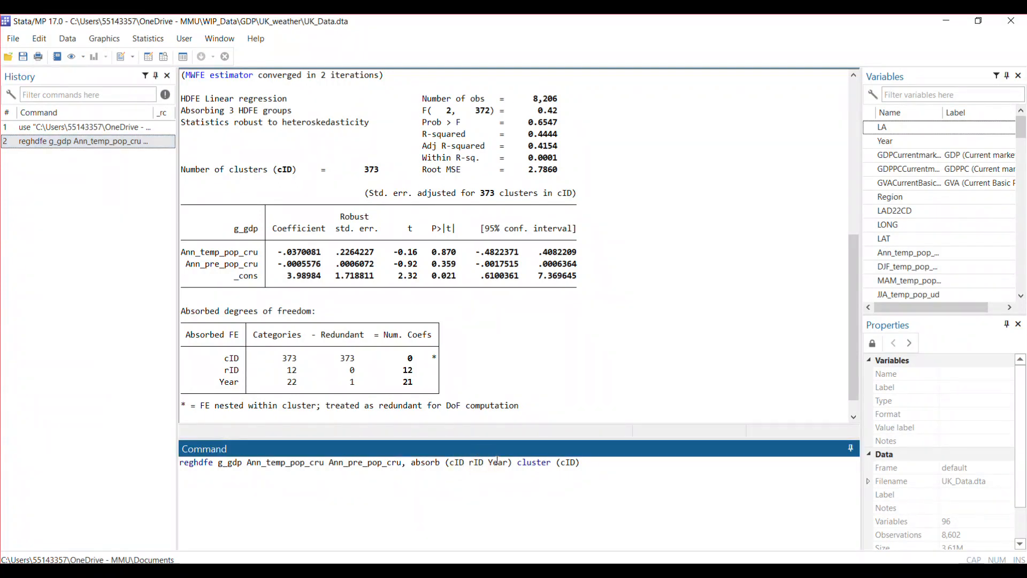
{"action": "key", "text": "Backspace"}
{"action": "type", "text": "#"}
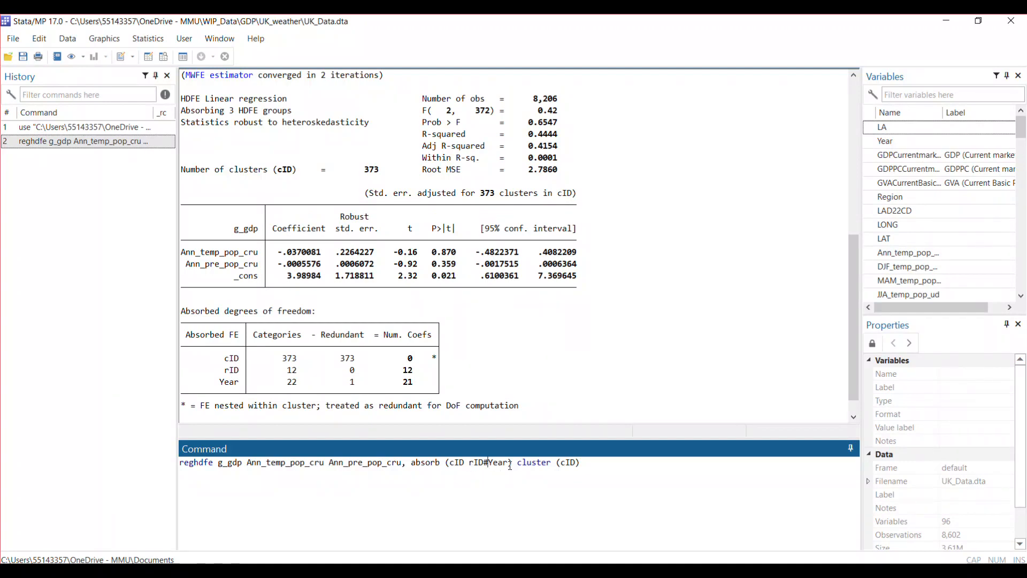
{"action": "double_click", "coordinate": [489, 463]}
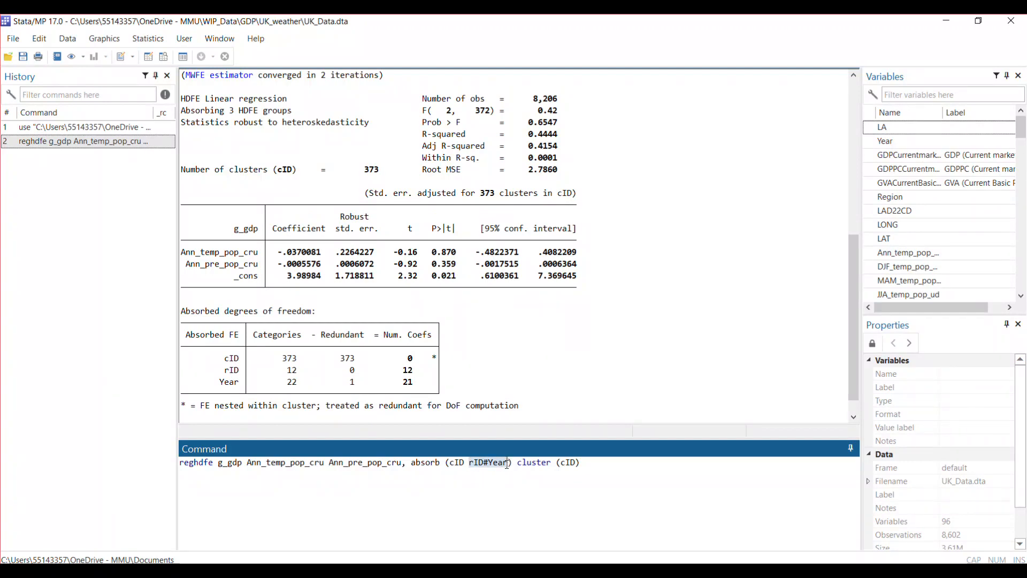
{"action": "double_click", "coordinate": [489, 462]}
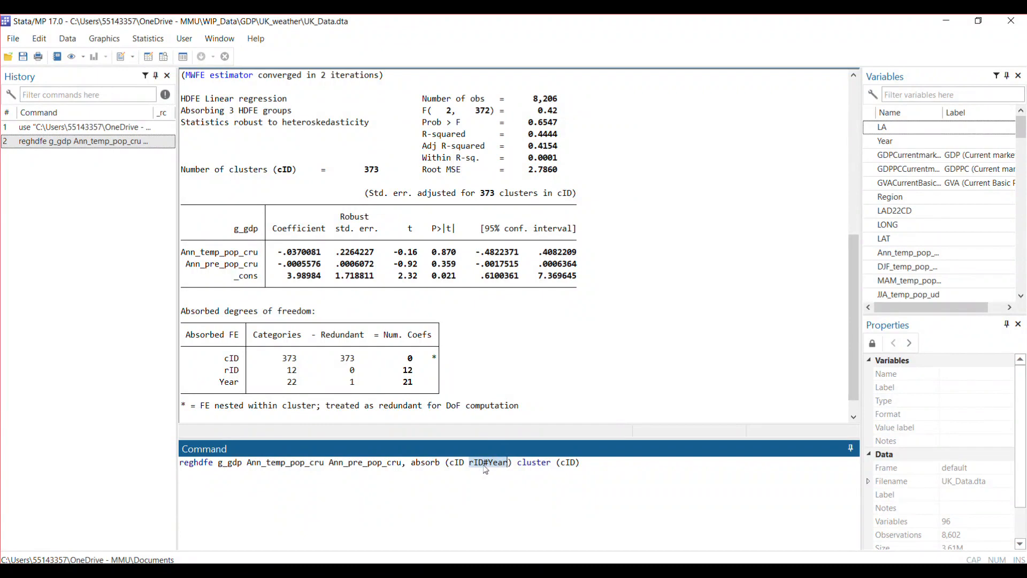
{"action": "left_click", "coordinate": [461, 463]}
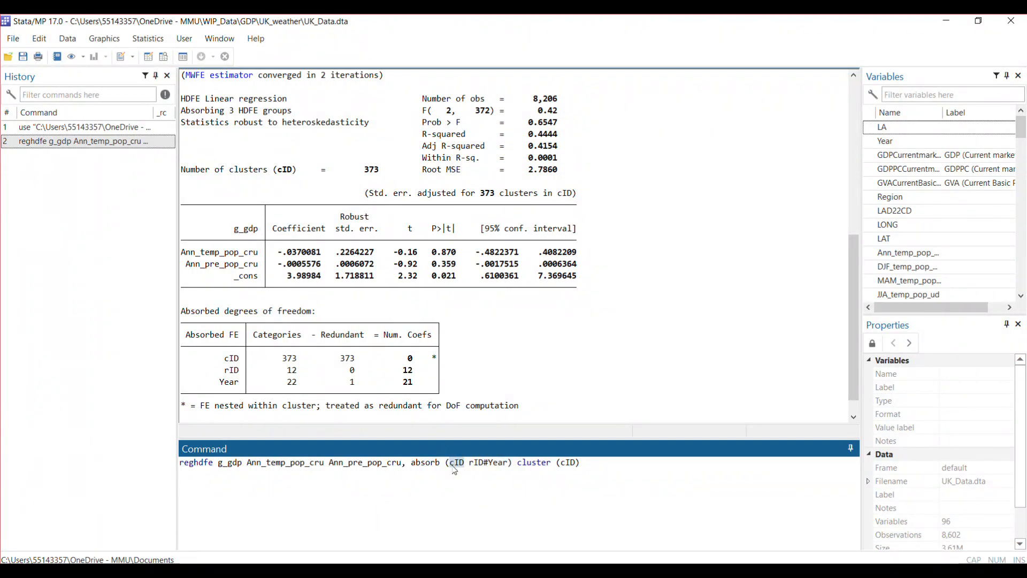
{"action": "double_click", "coordinate": [486, 462]}
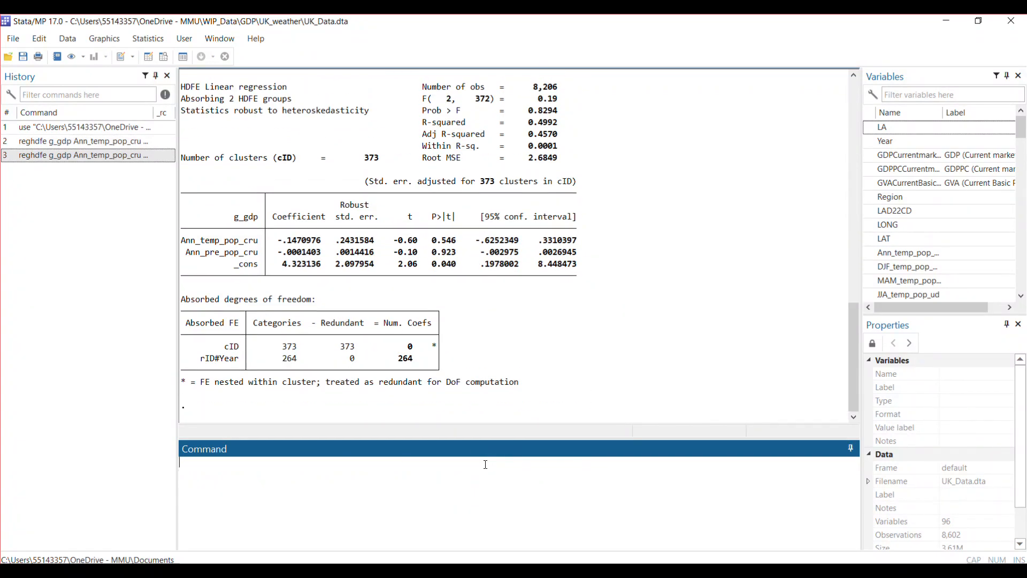
{"action": "mouse_move", "coordinate": [522, 295]}
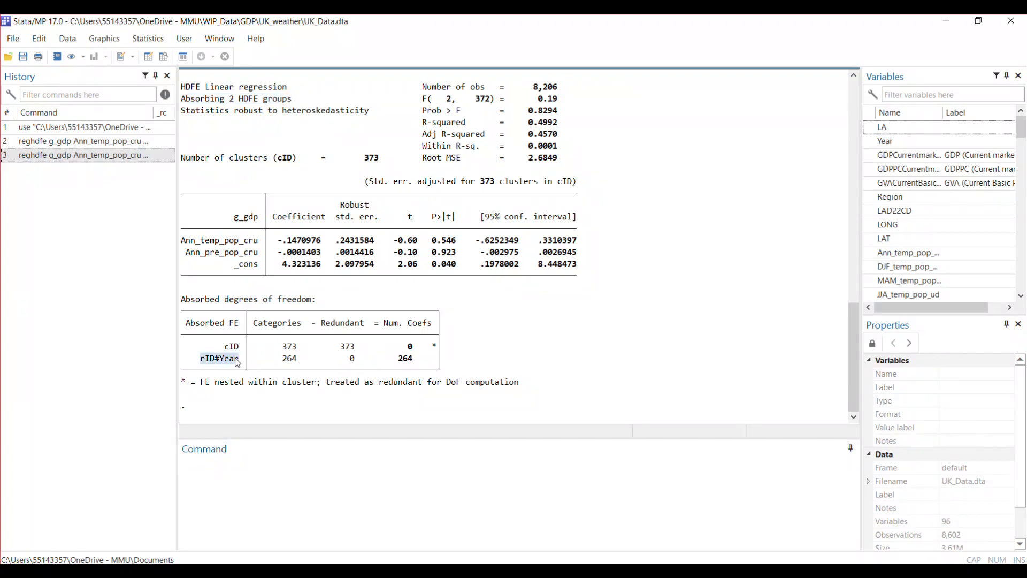
{"action": "mouse_move", "coordinate": [278, 365]}
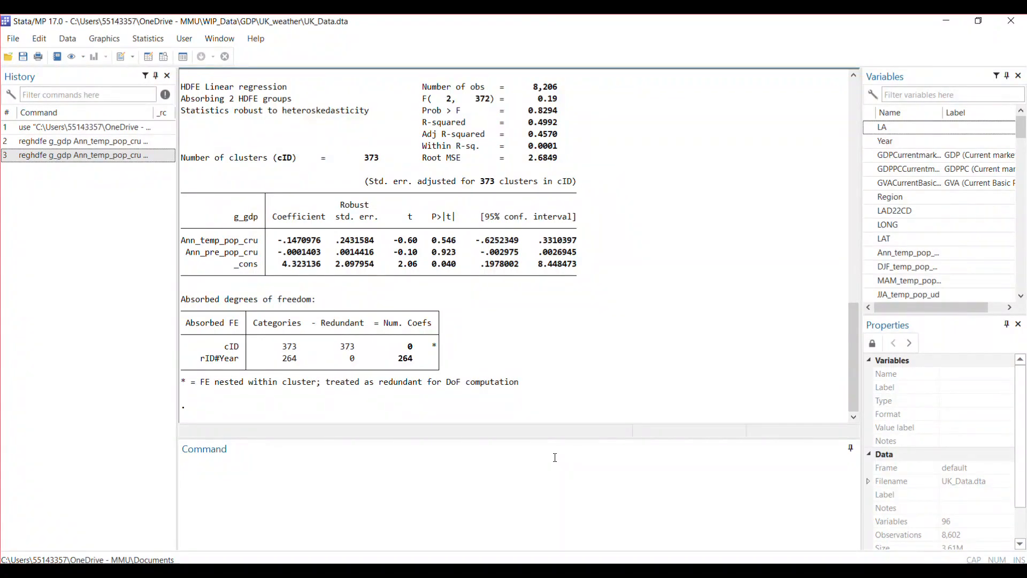
{"action": "mouse_move", "coordinate": [637, 531]}
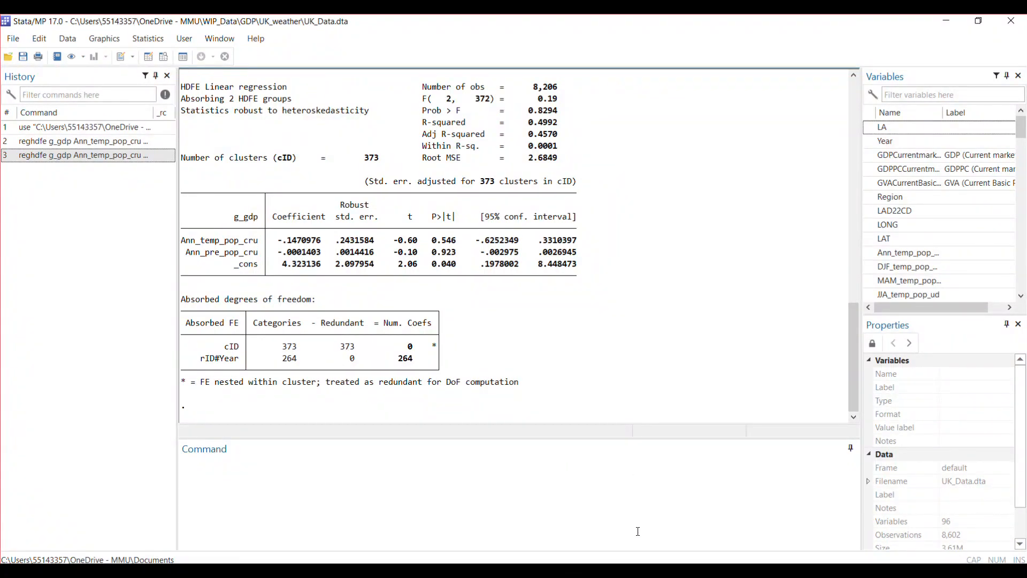